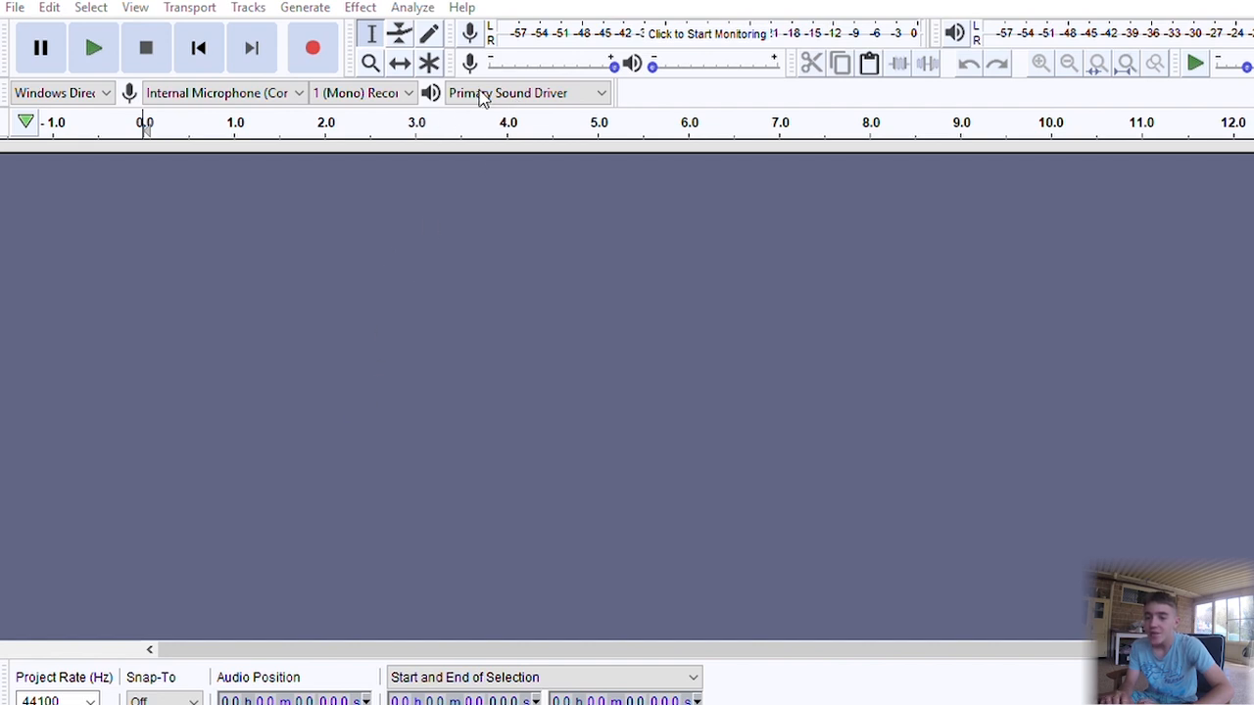
mouse_move(131, 472)
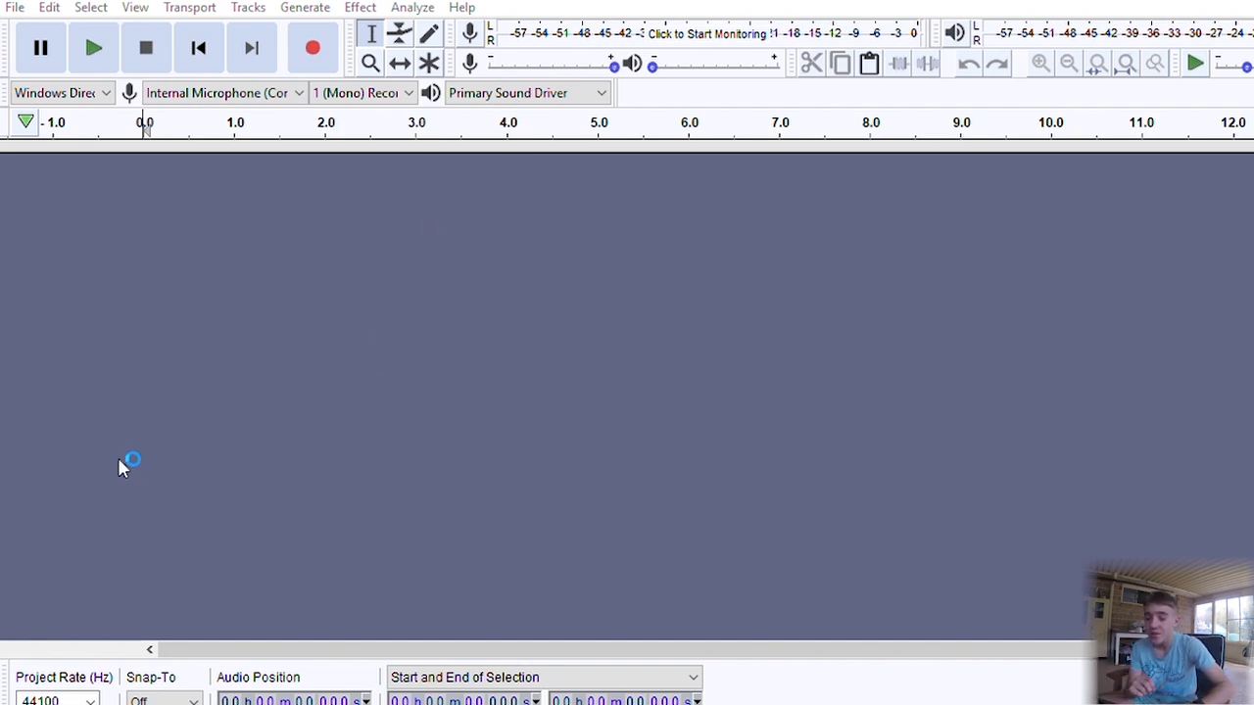
mouse_move(655, 208)
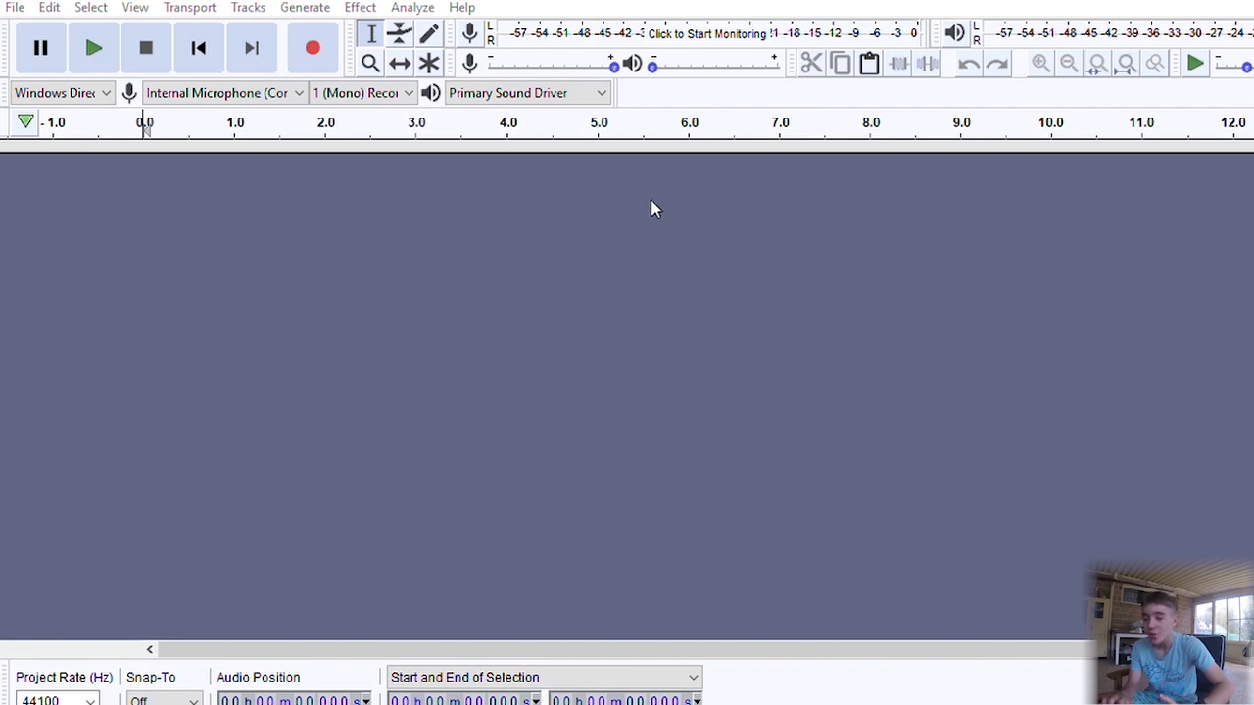
mouse_move(780, 462)
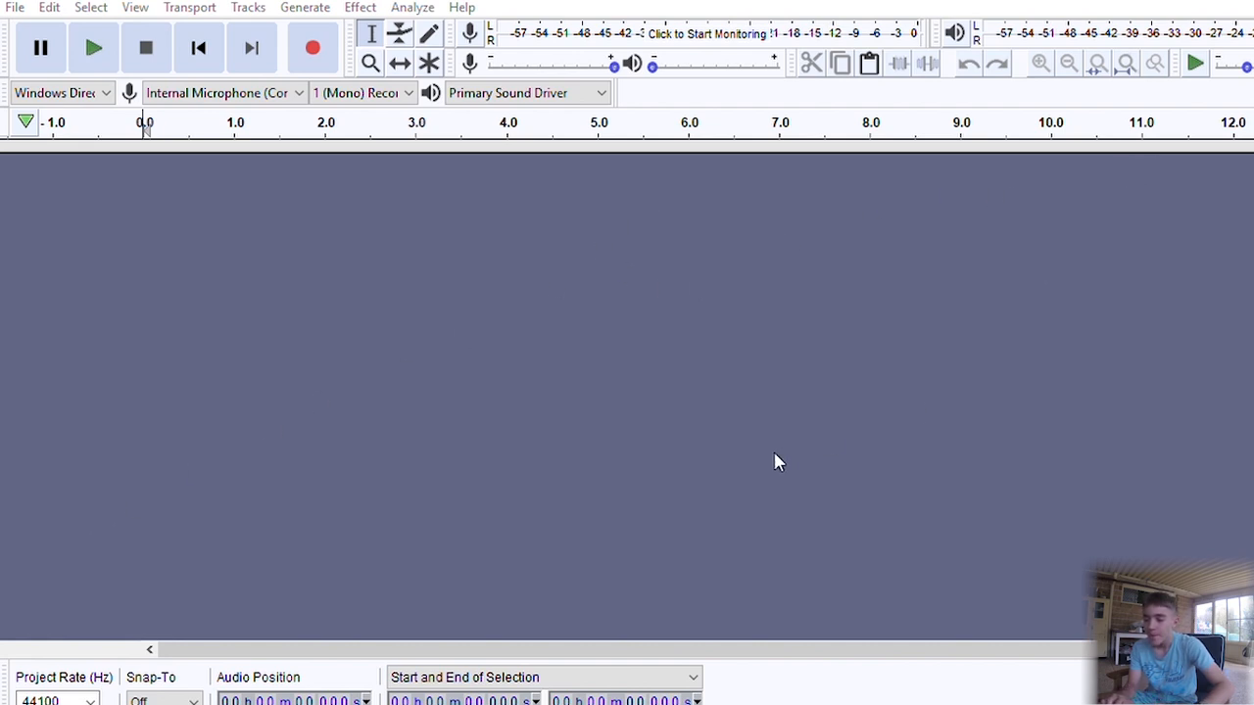
mouse_move(553, 686)
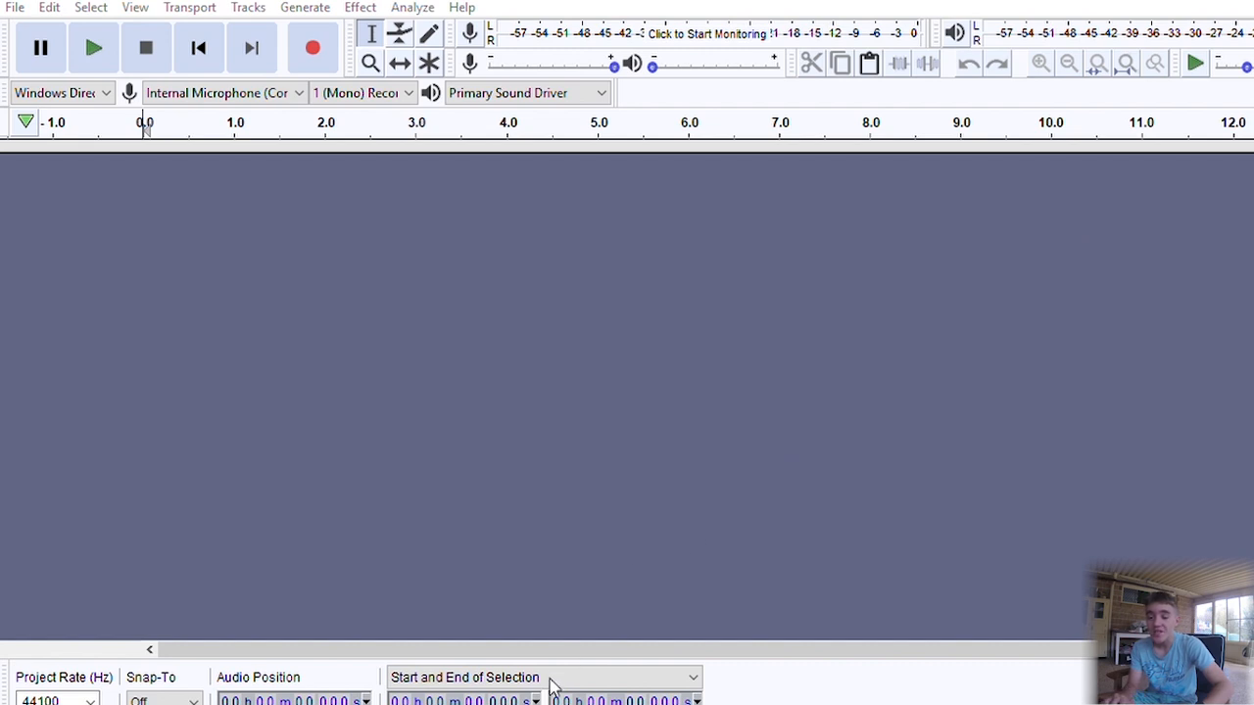
mouse_move(576, 319)
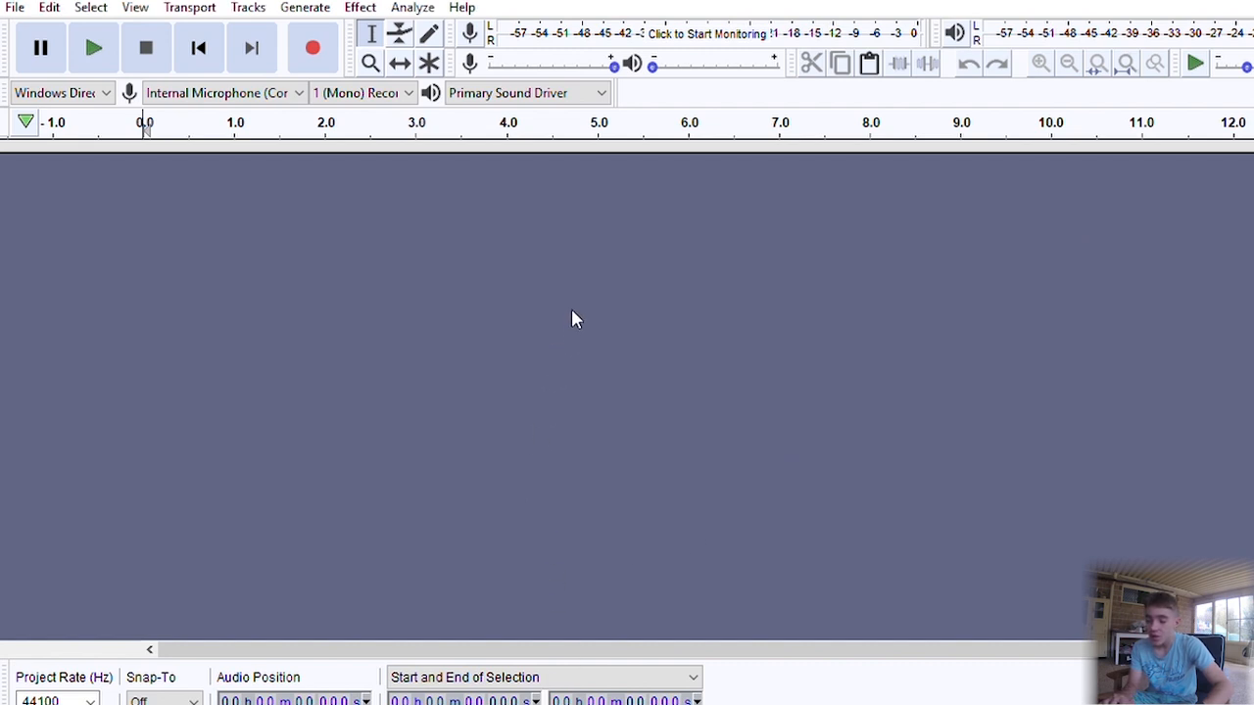
mouse_move(572, 319)
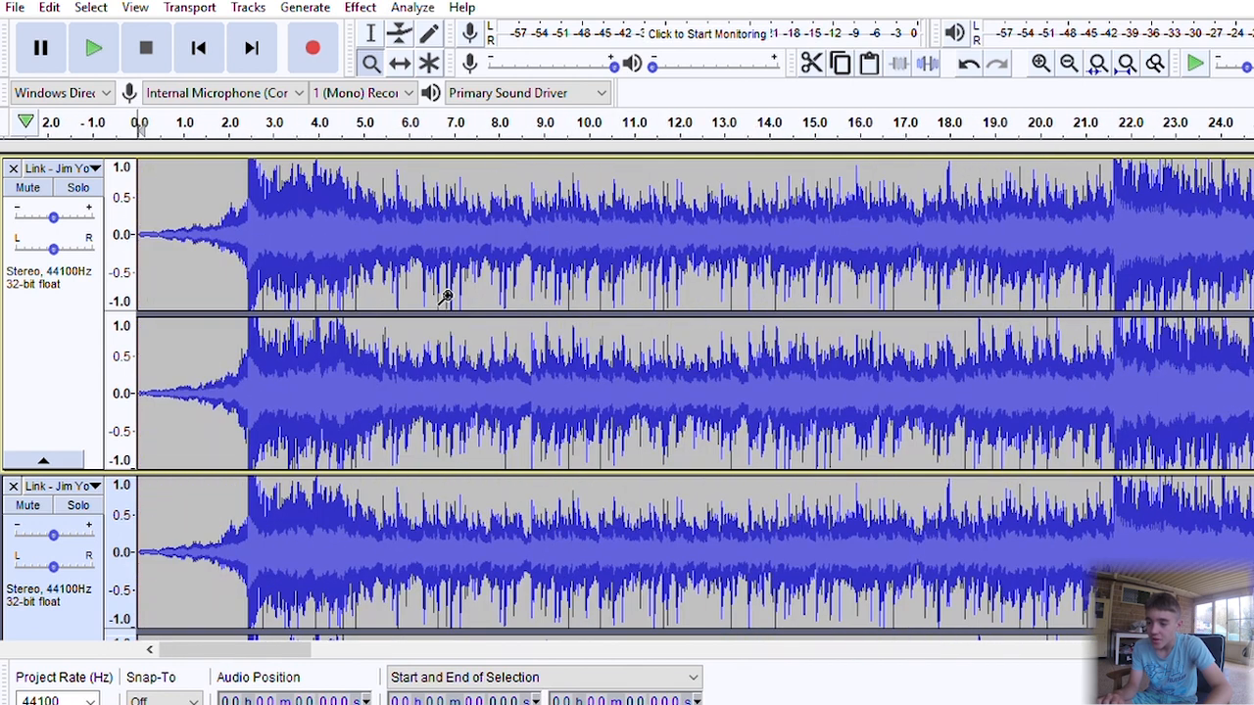
mouse_move(370, 19)
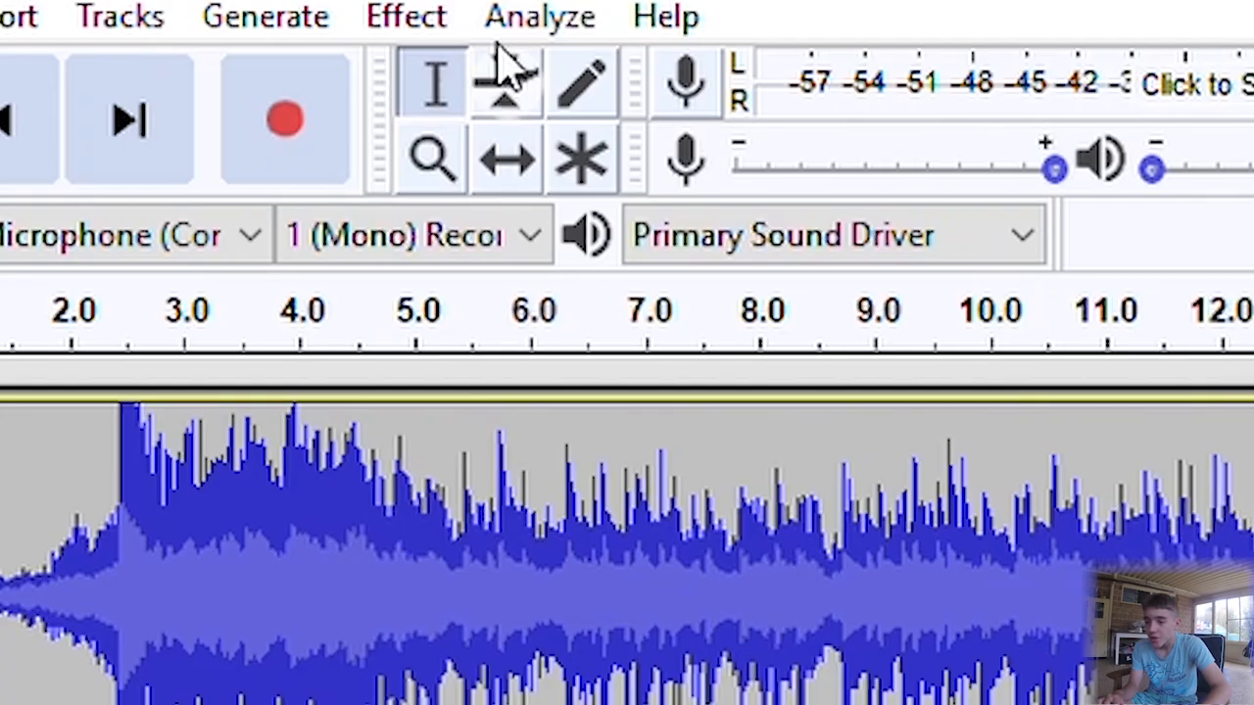
Step: With the Envelope Tool, shape opposite rising and falling volume curves on the two copies
left_click(506, 82)
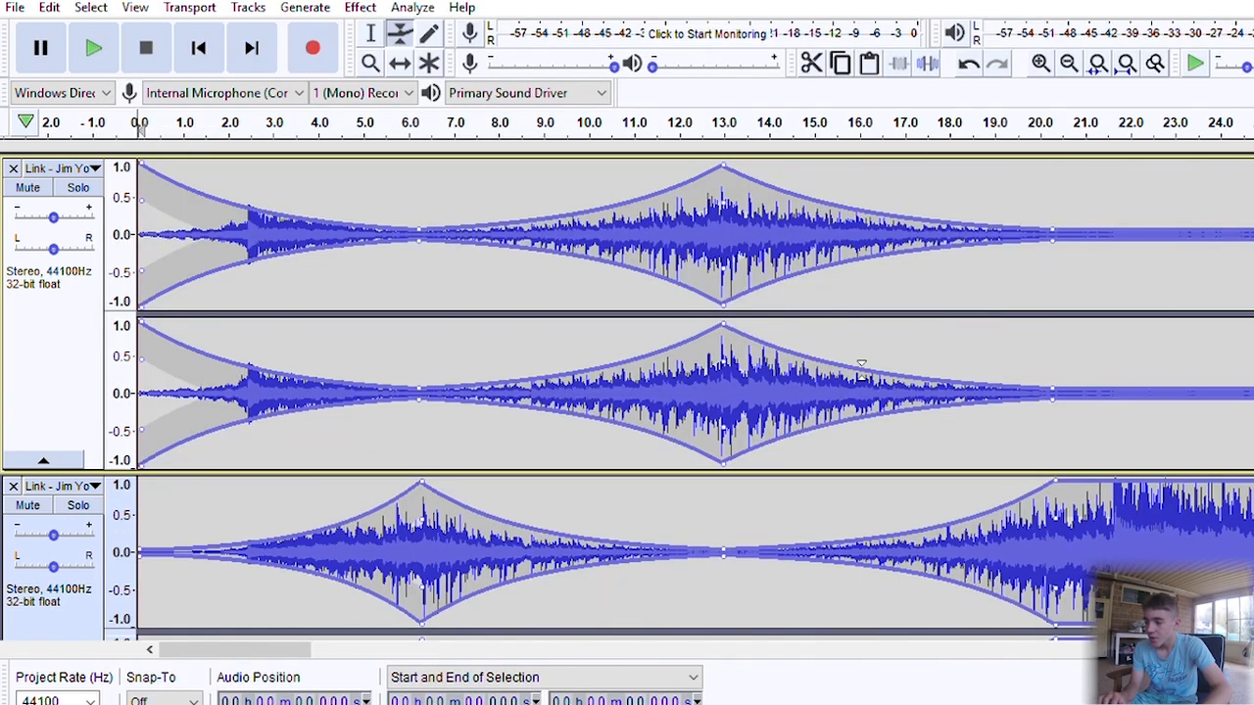
scroll("right", 3)
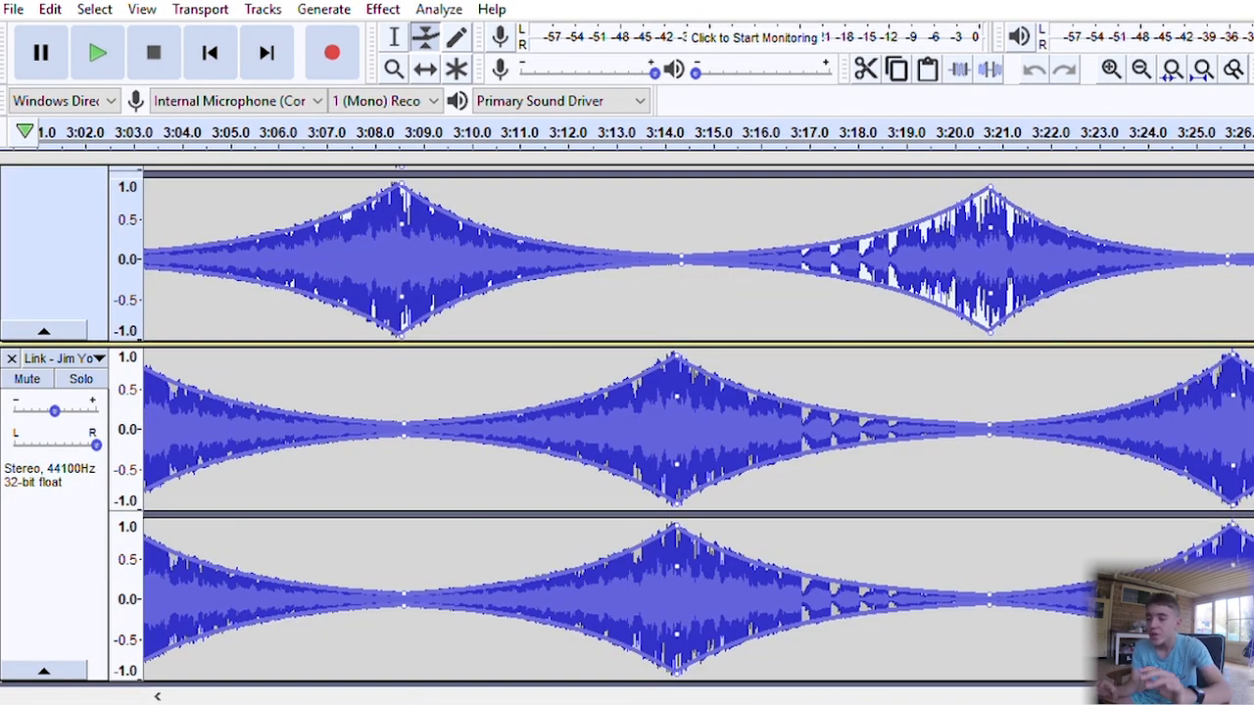
mouse_move(502, 313)
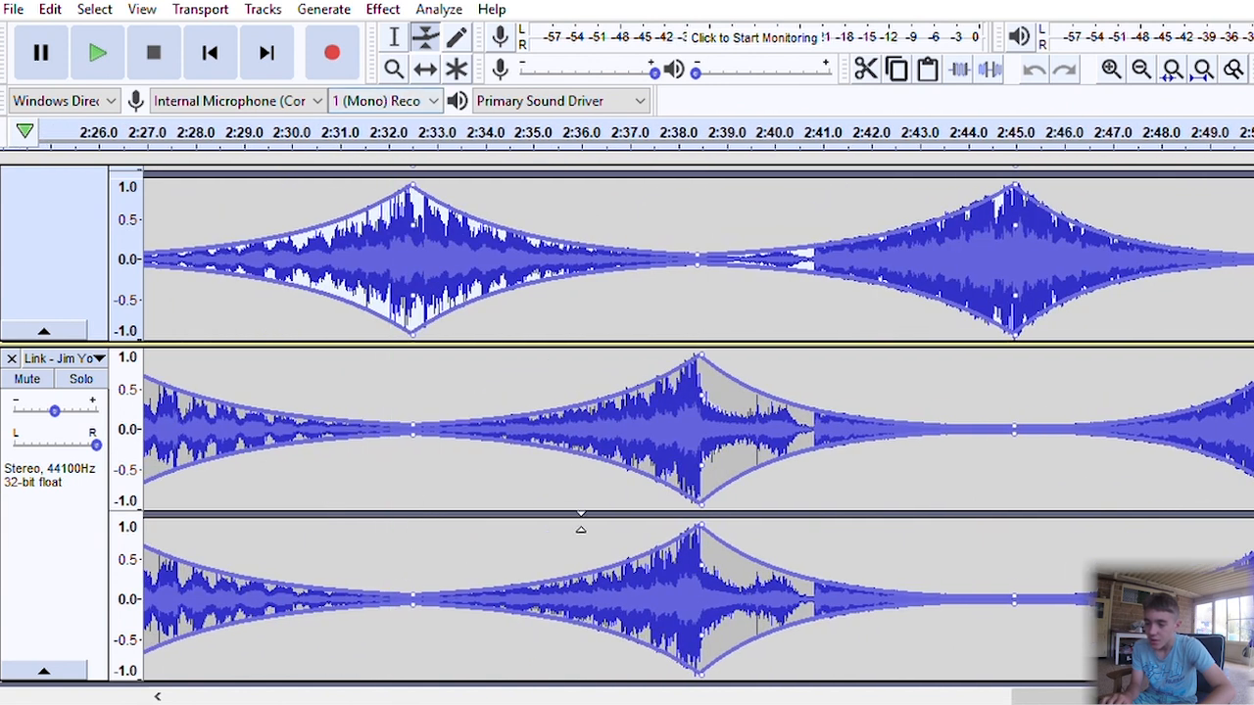
Step: Add another volume point on the lower copy to keep the peaks alternating between tracks
left_click(1140, 68)
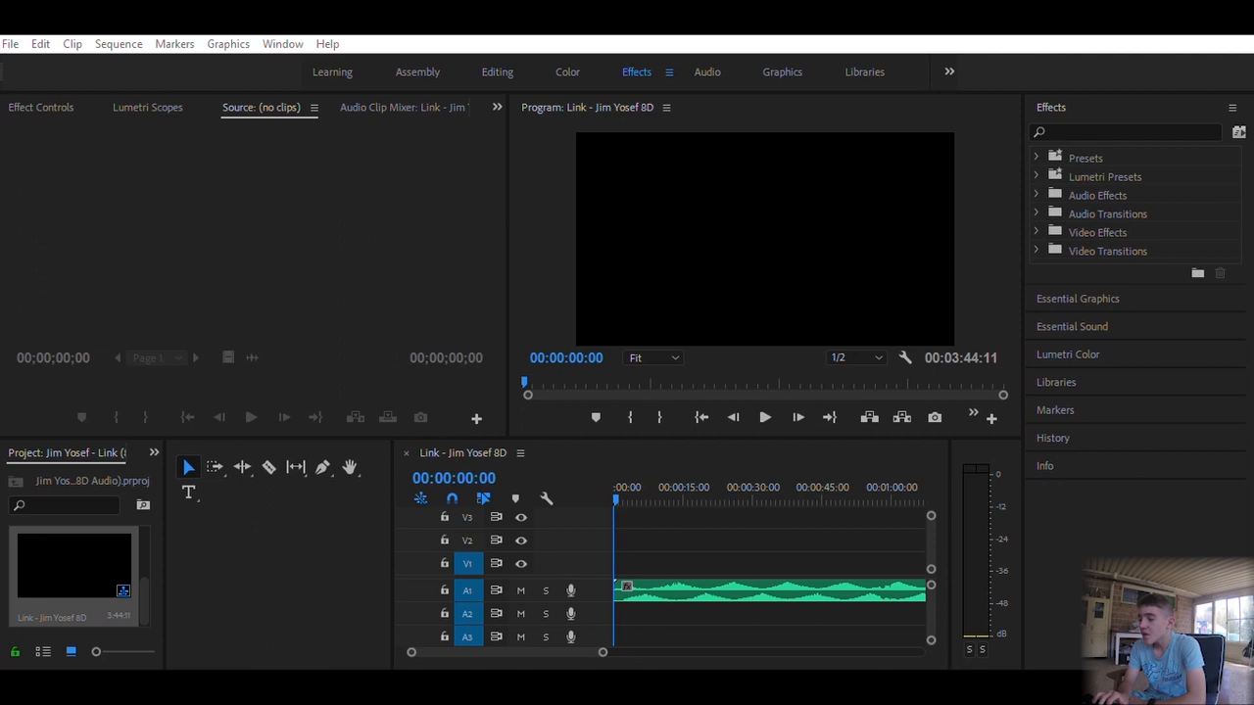
mouse_move(96, 286)
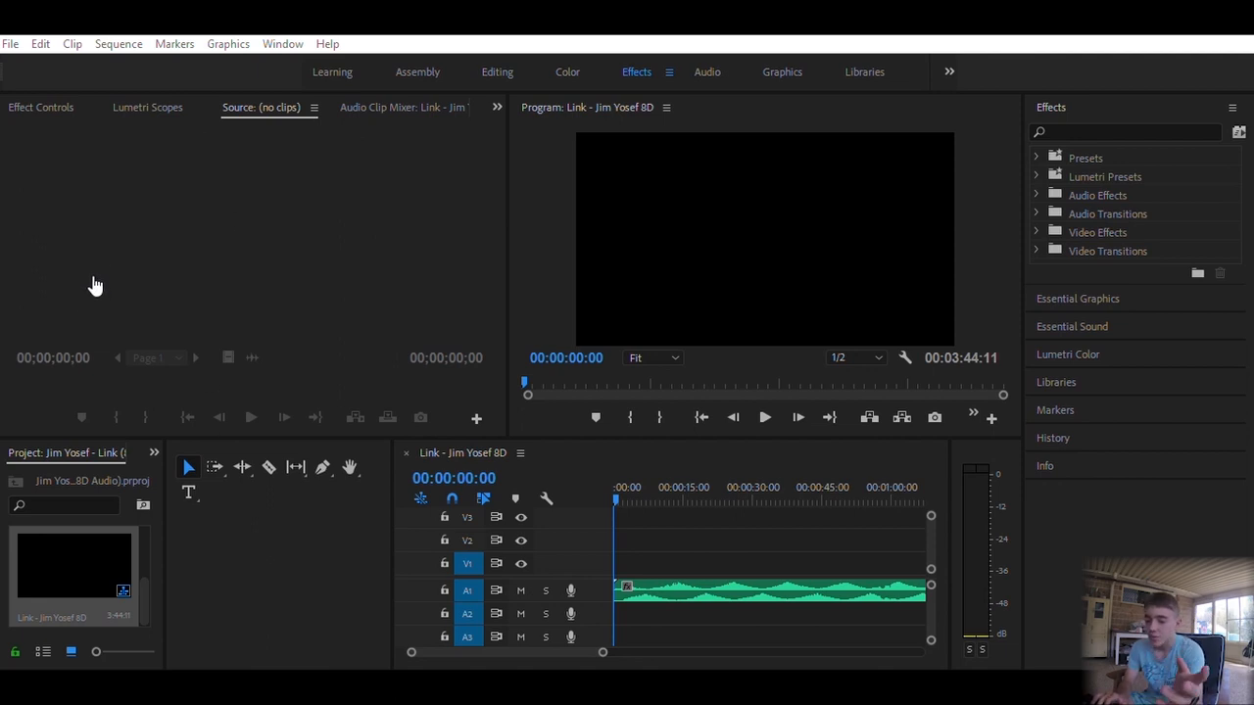
mouse_move(279, 130)
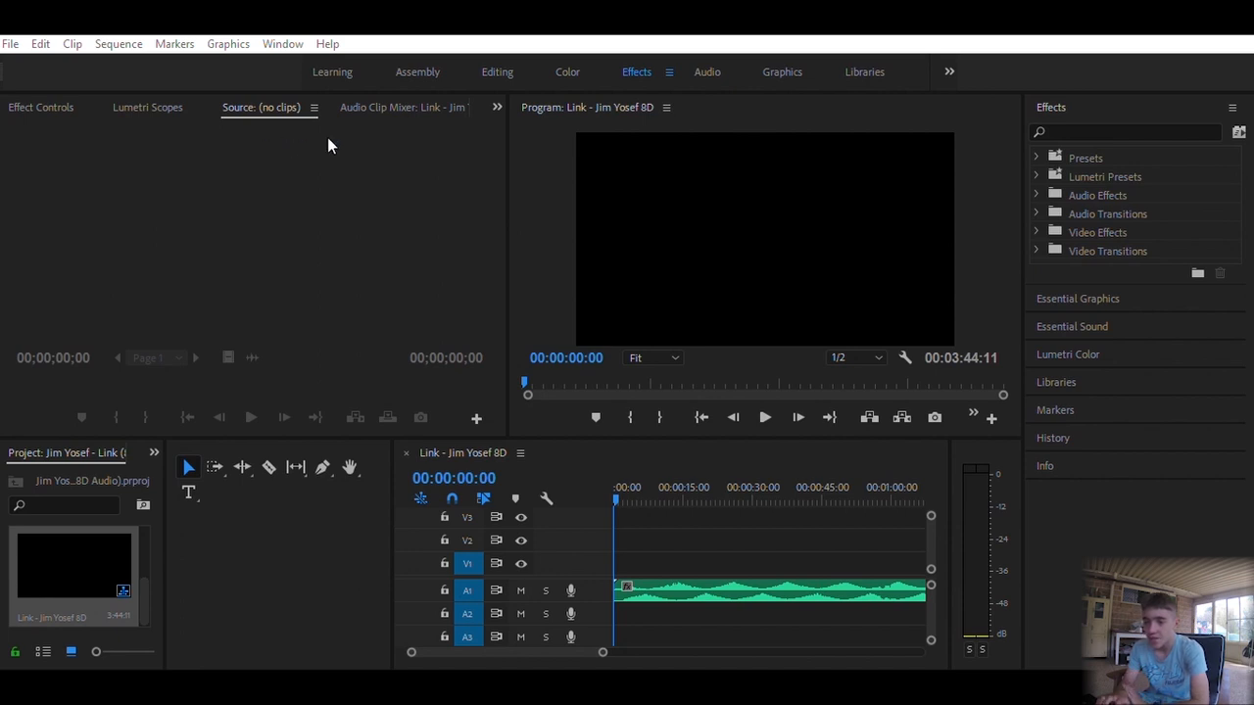
mouse_move(341, 666)
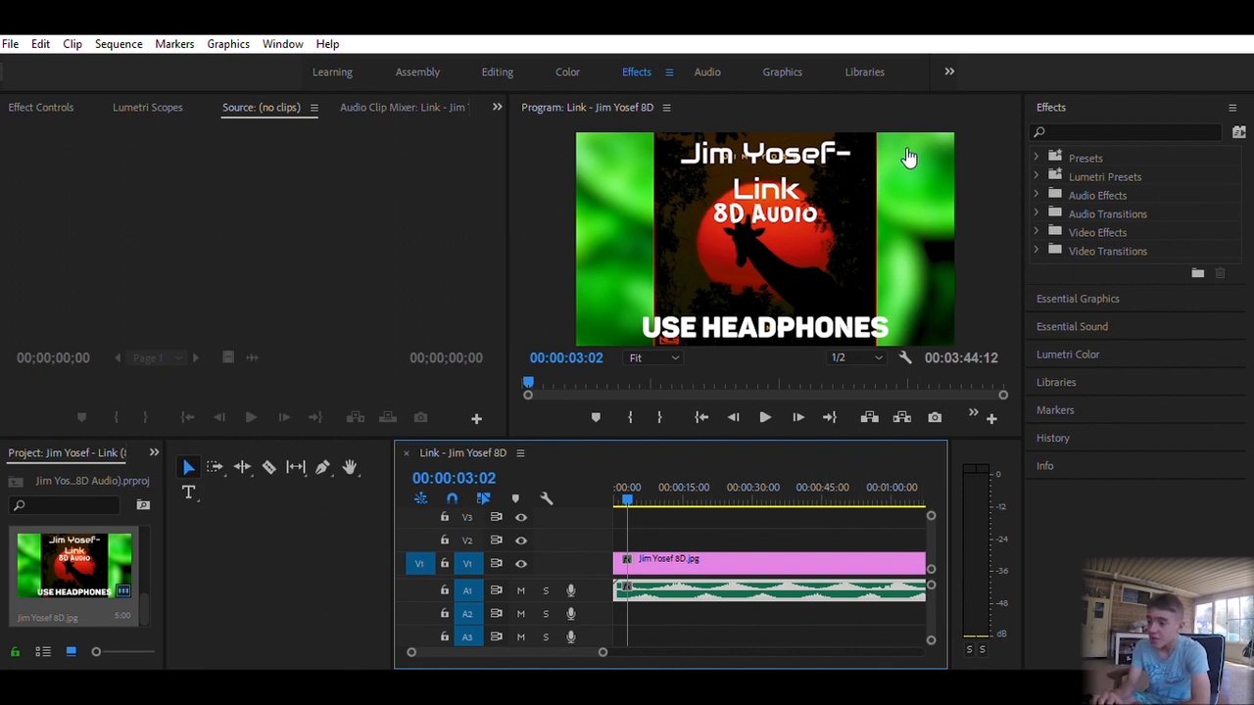
mouse_move(1054, 92)
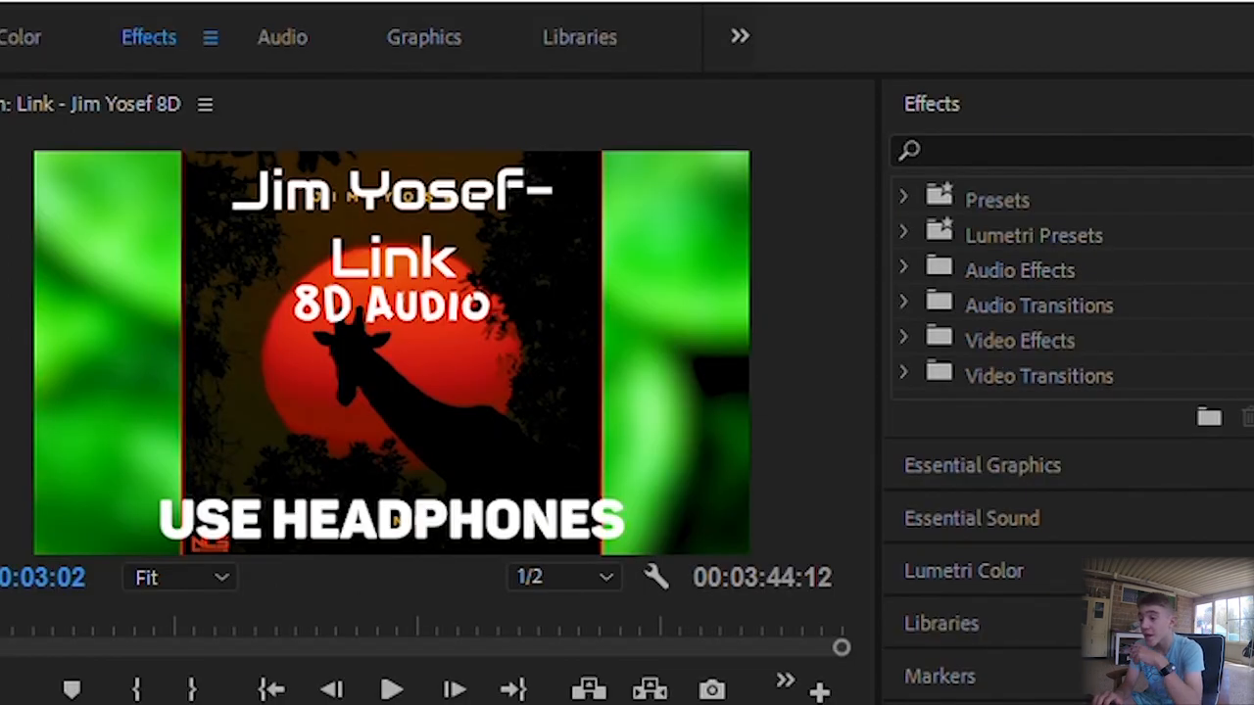
Step: Search the Effects panel for "stereo" to surface Audio Effects > Stereo Expander
left_click(1067, 149)
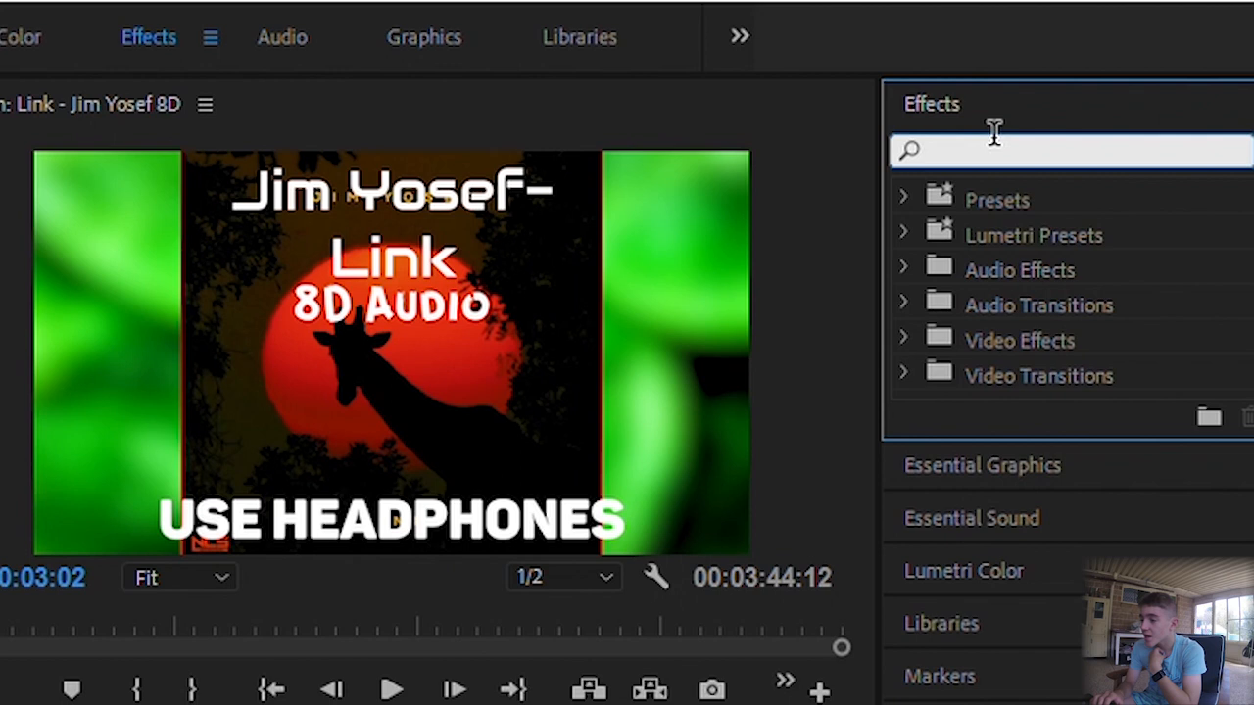
type("stereo")
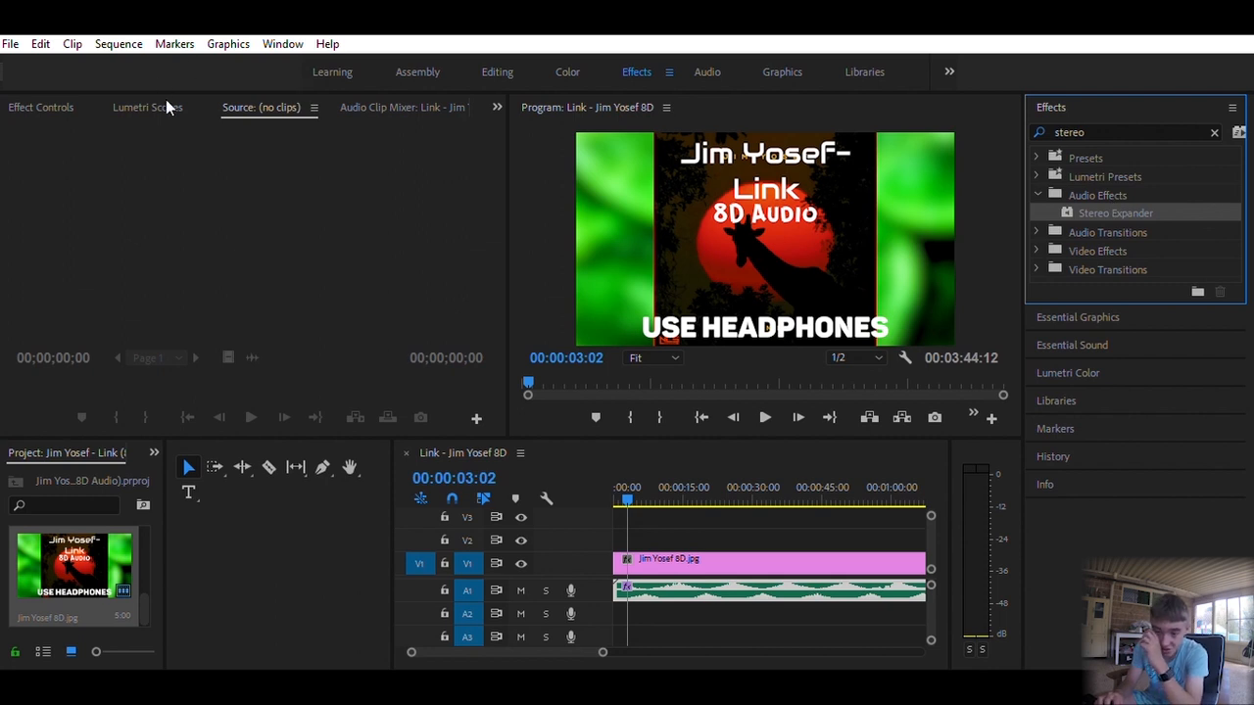
Step: Apply Stereo Expander to the song clip and set Stereo Expand to 300% in its custom editor
left_click(39, 106)
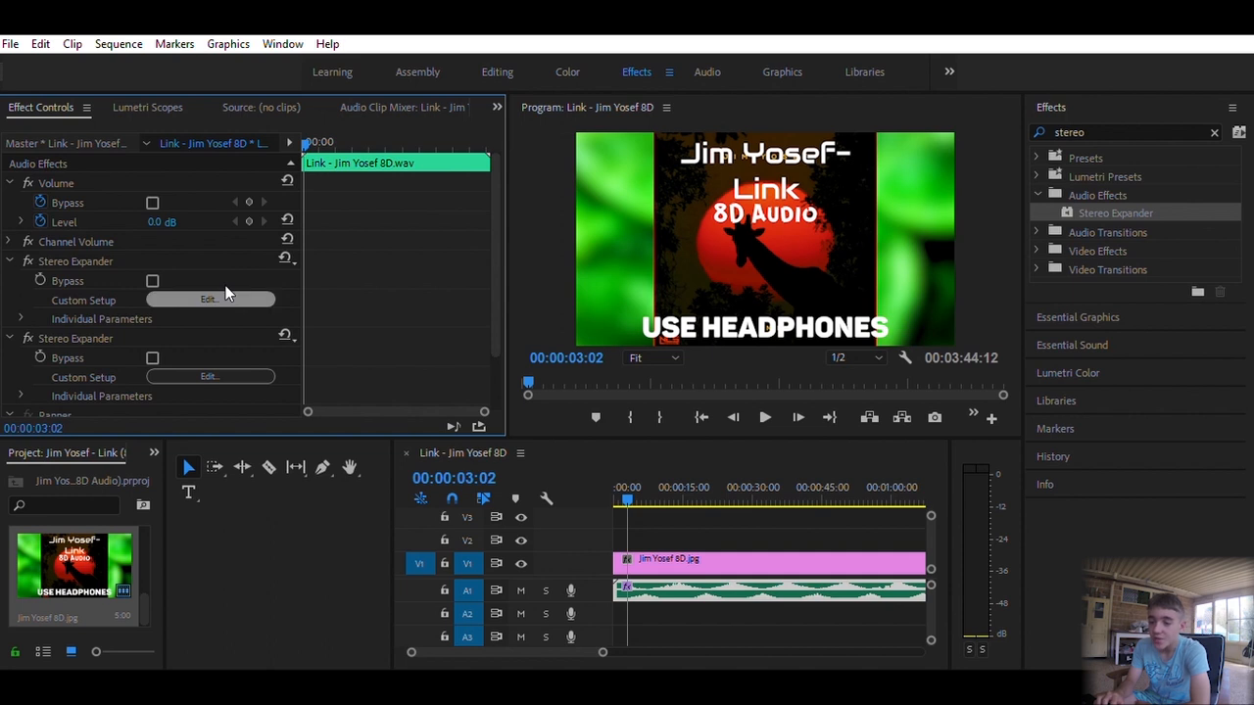
mouse_move(704, 388)
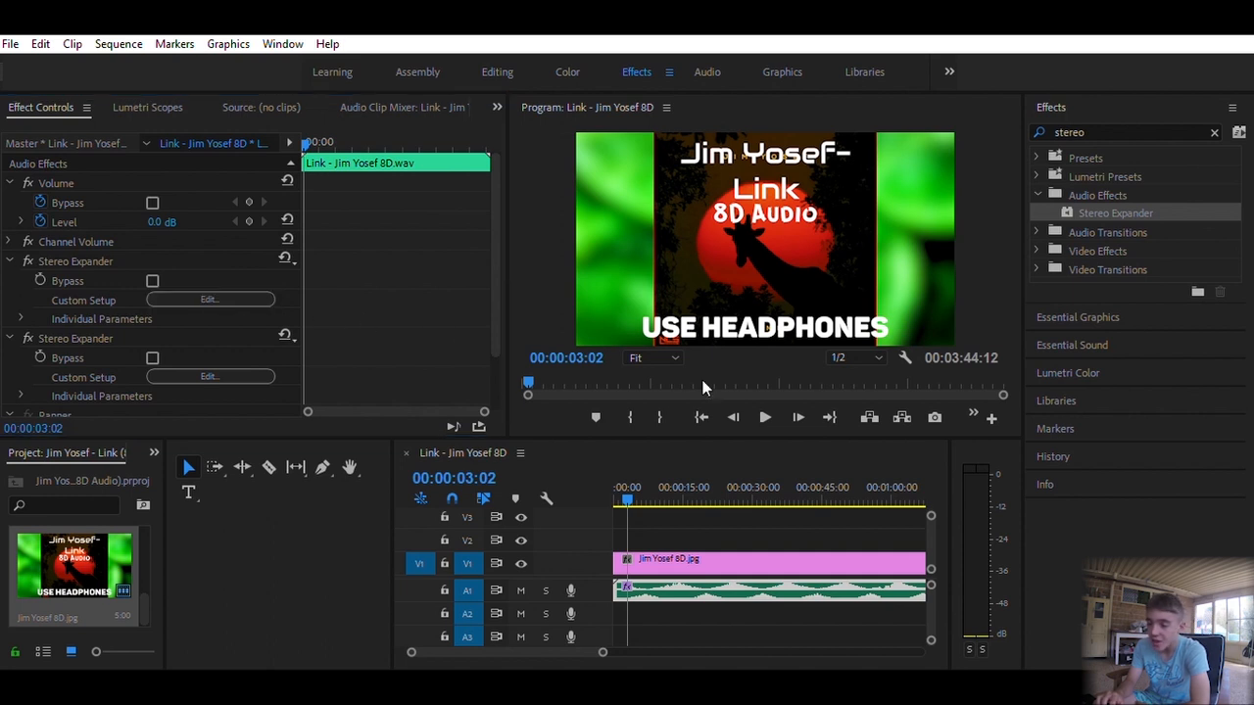
left_click(207, 299)
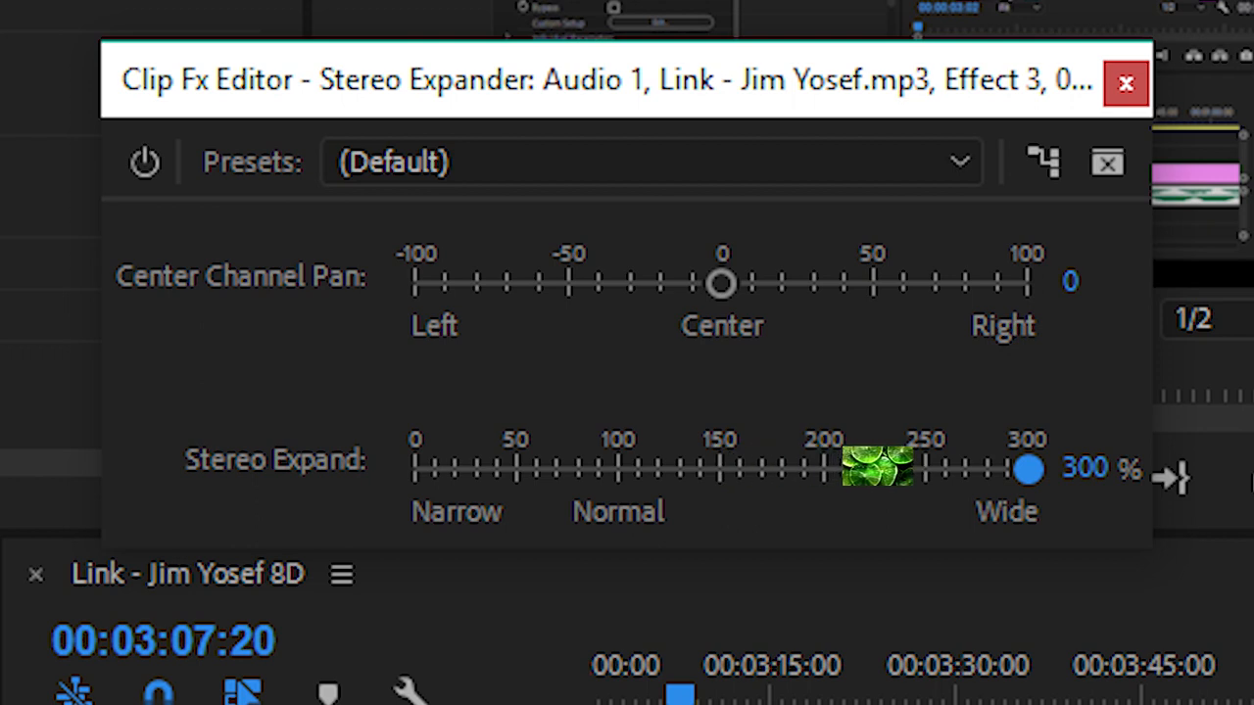
left_click(1125, 82)
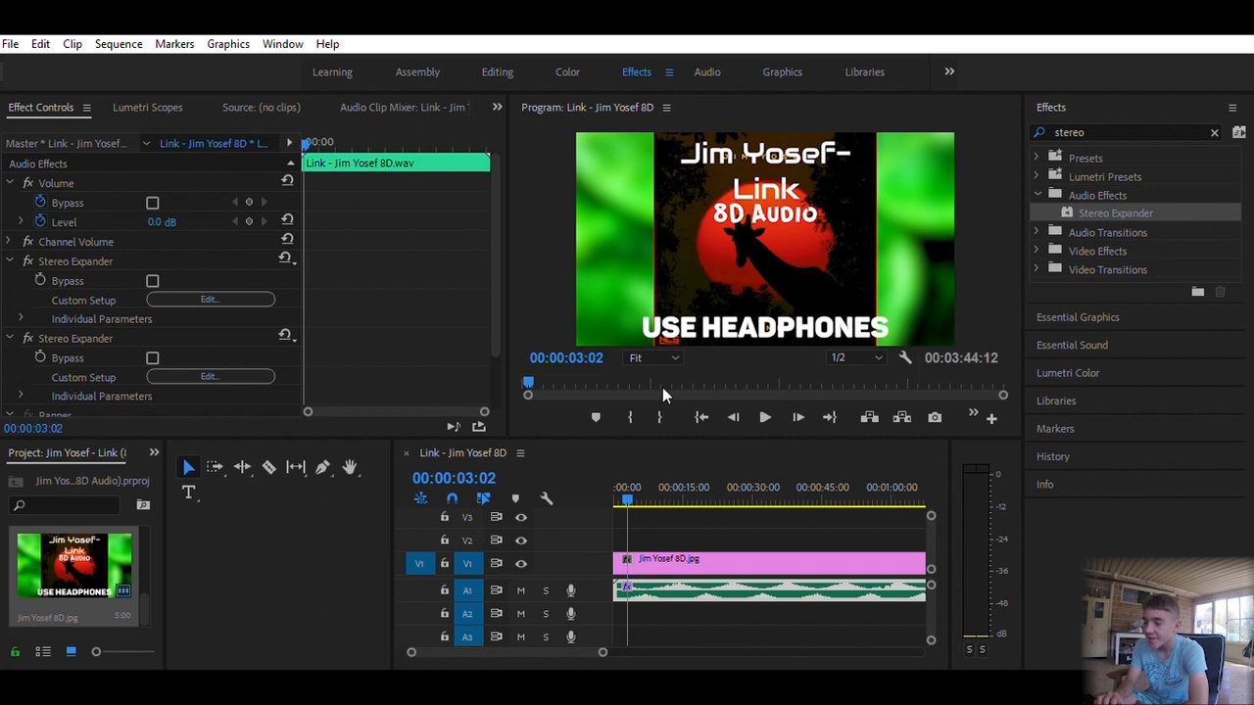
mouse_move(768, 411)
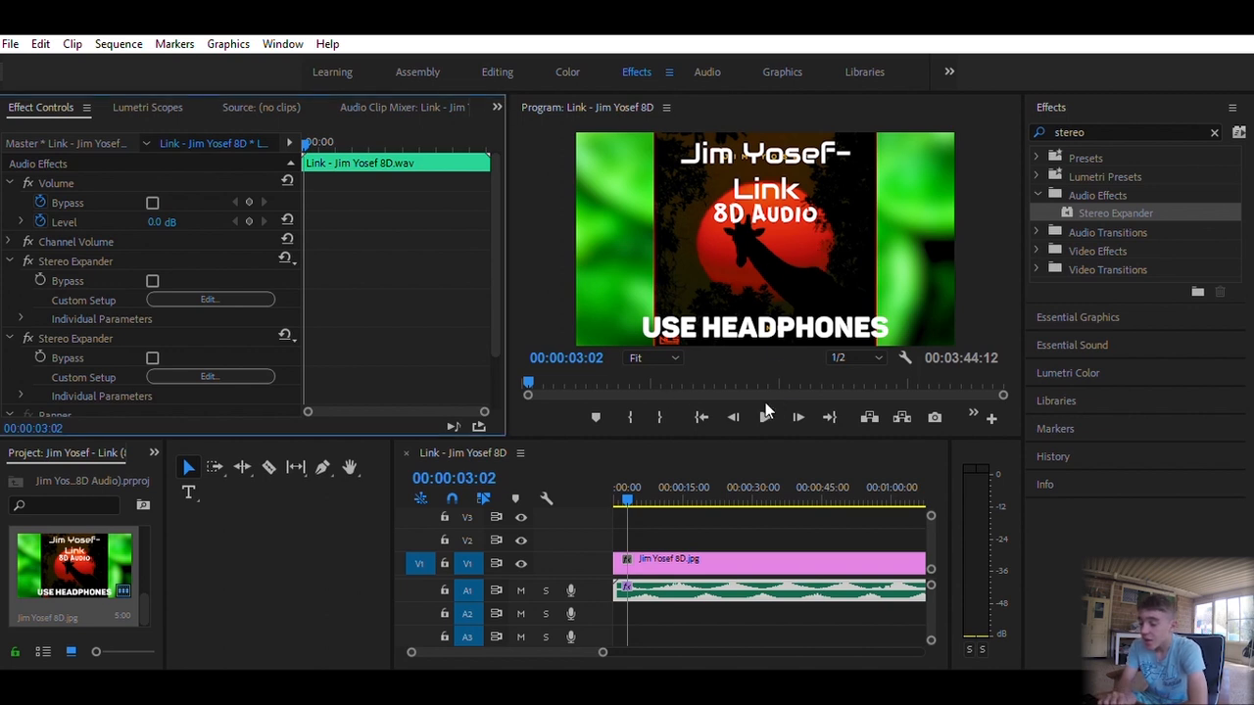
left_click(797, 418)
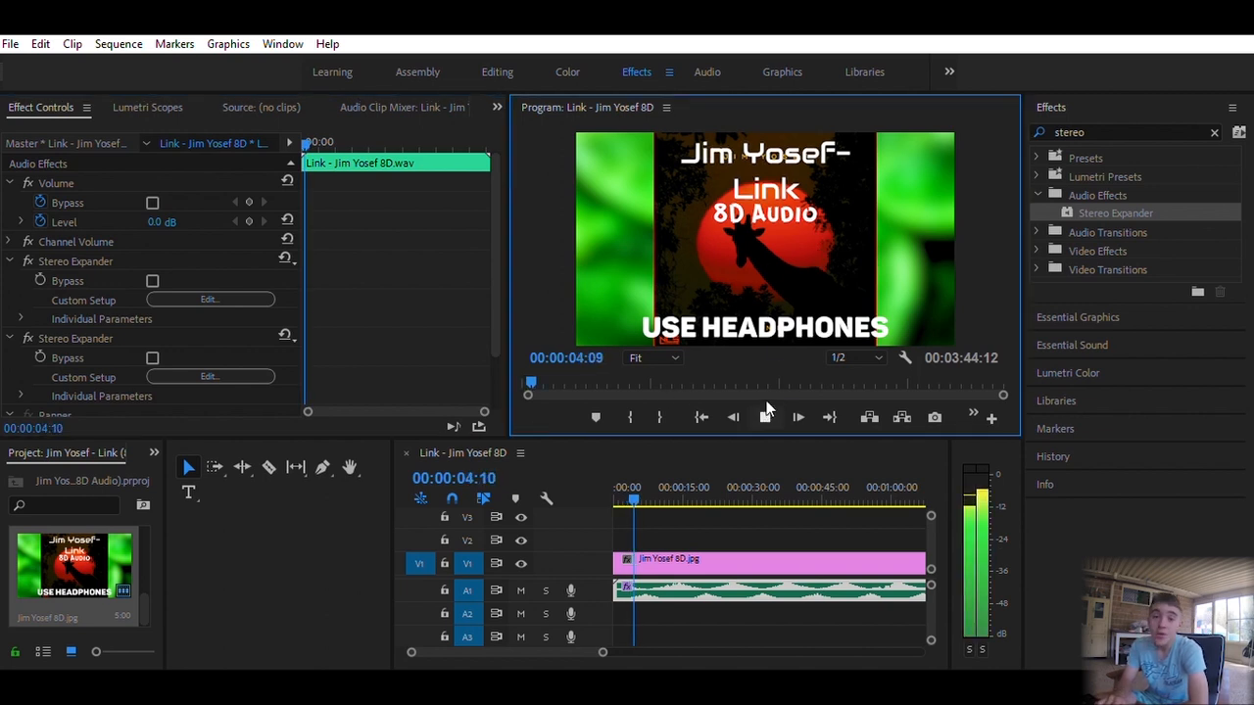
left_click(797, 415)
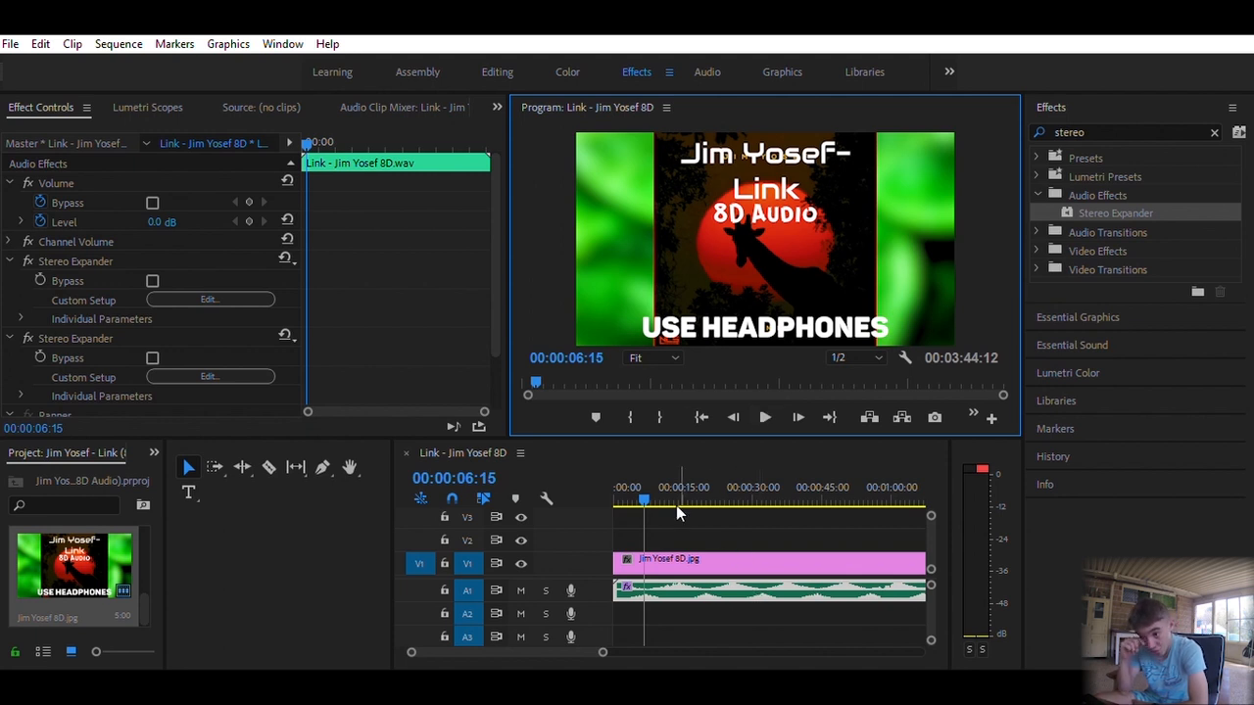
left_click(703, 500)
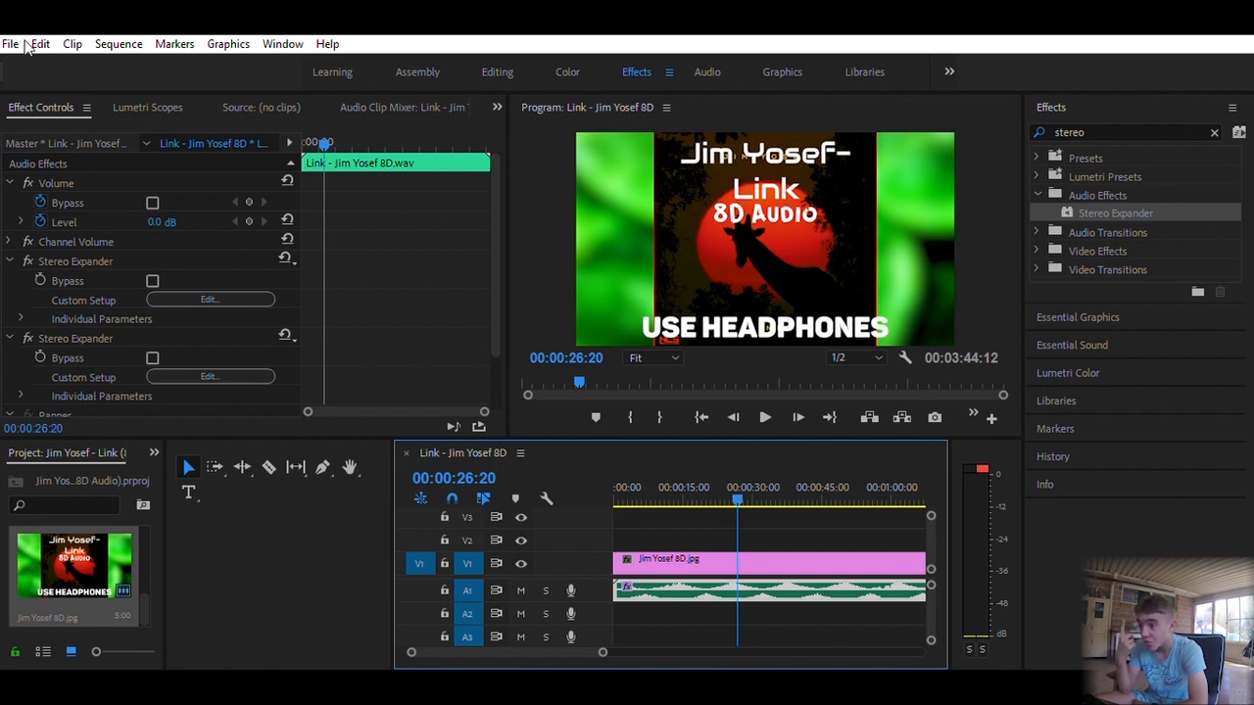
mouse_move(585, 521)
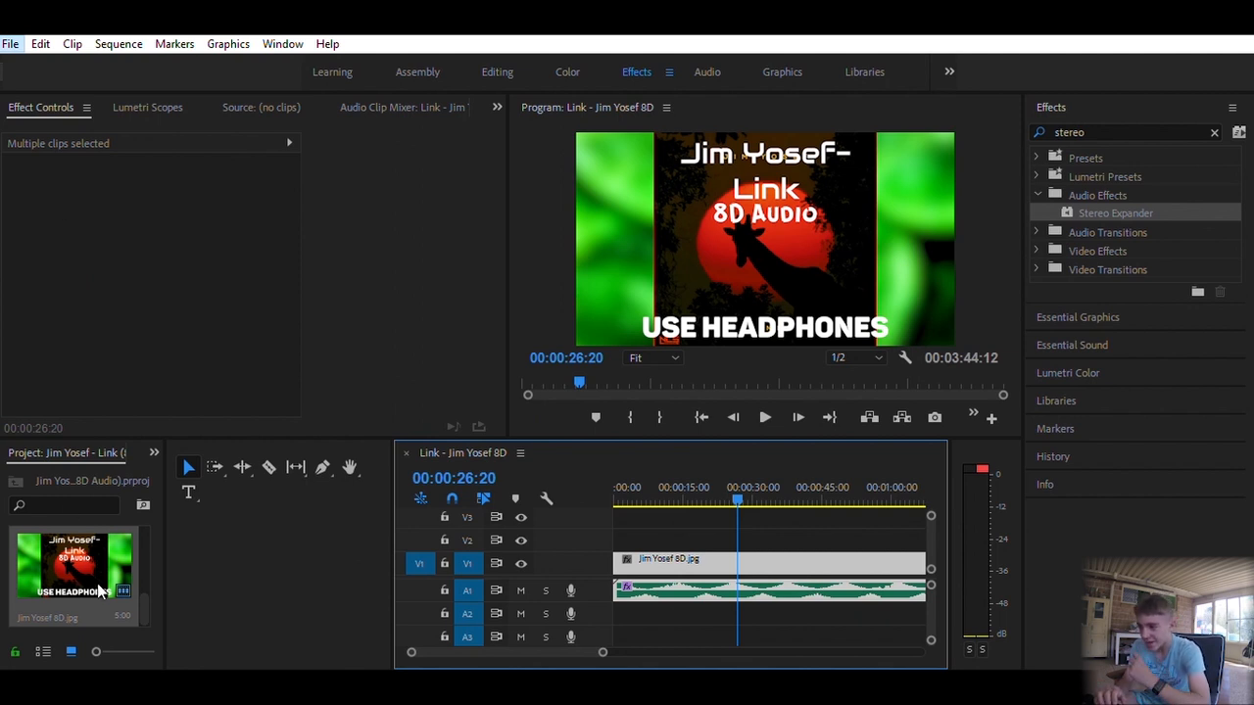
mouse_move(421, 368)
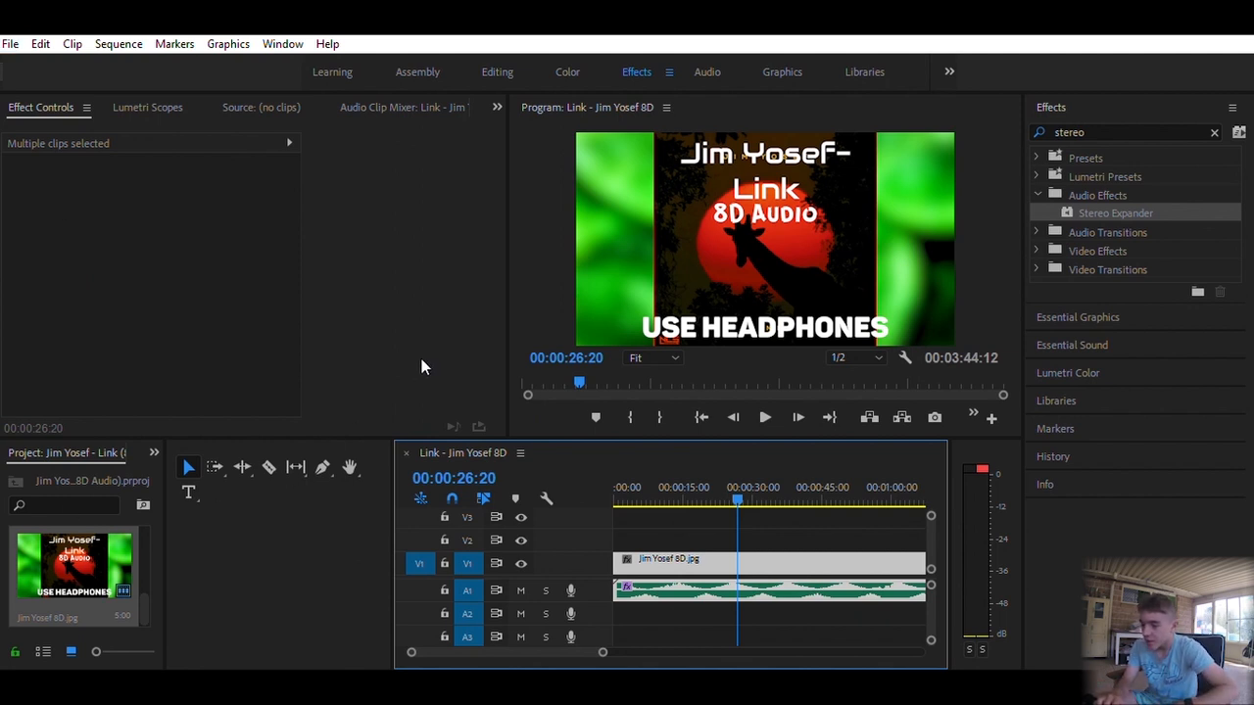
mouse_move(491, 323)
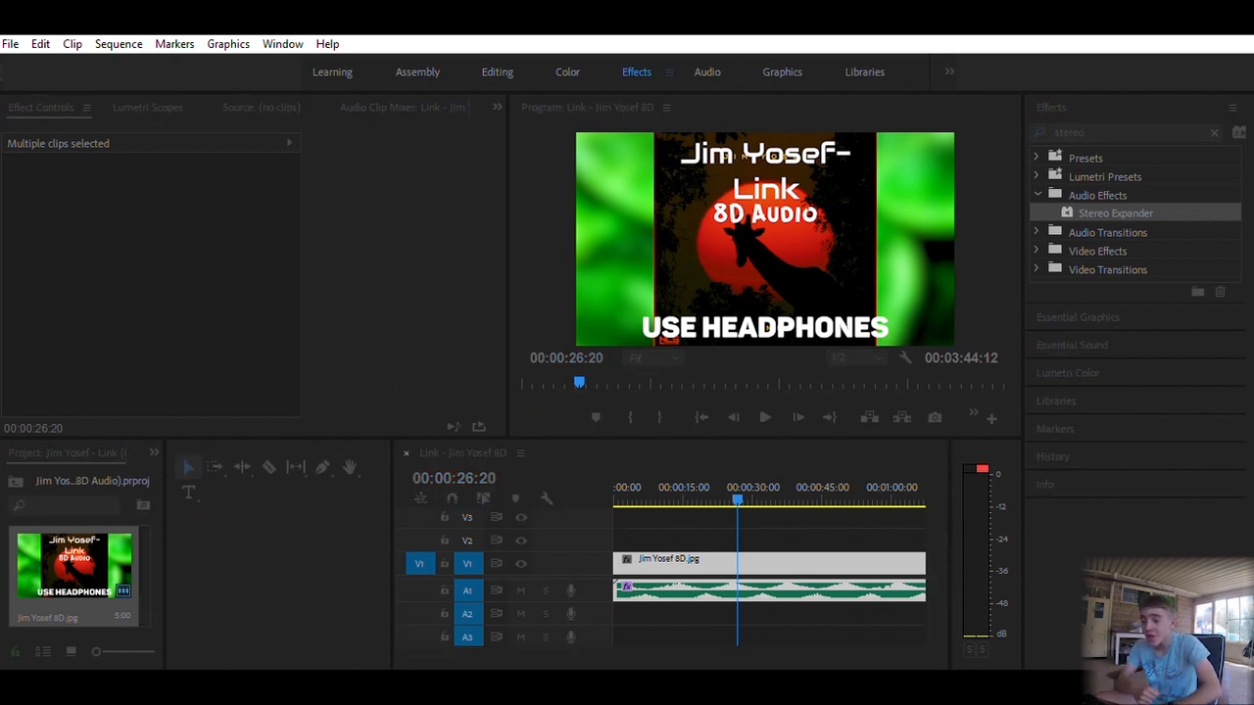
mouse_move(762, 214)
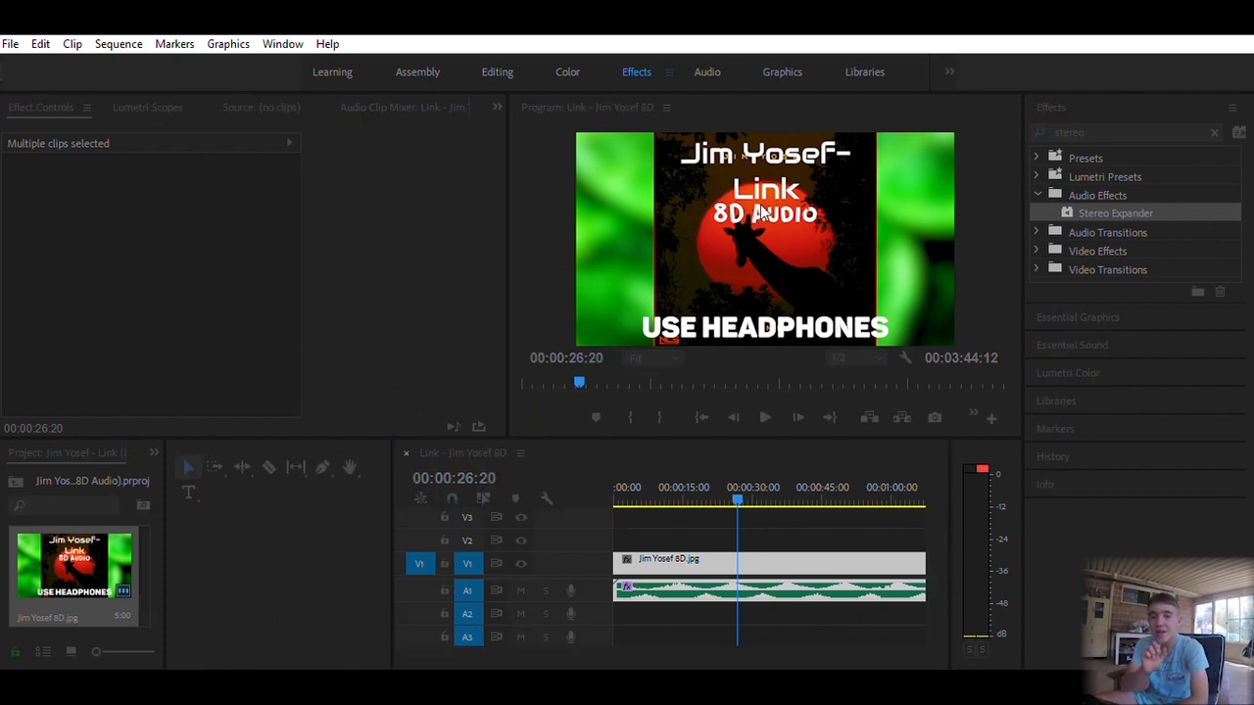
mouse_move(866, 379)
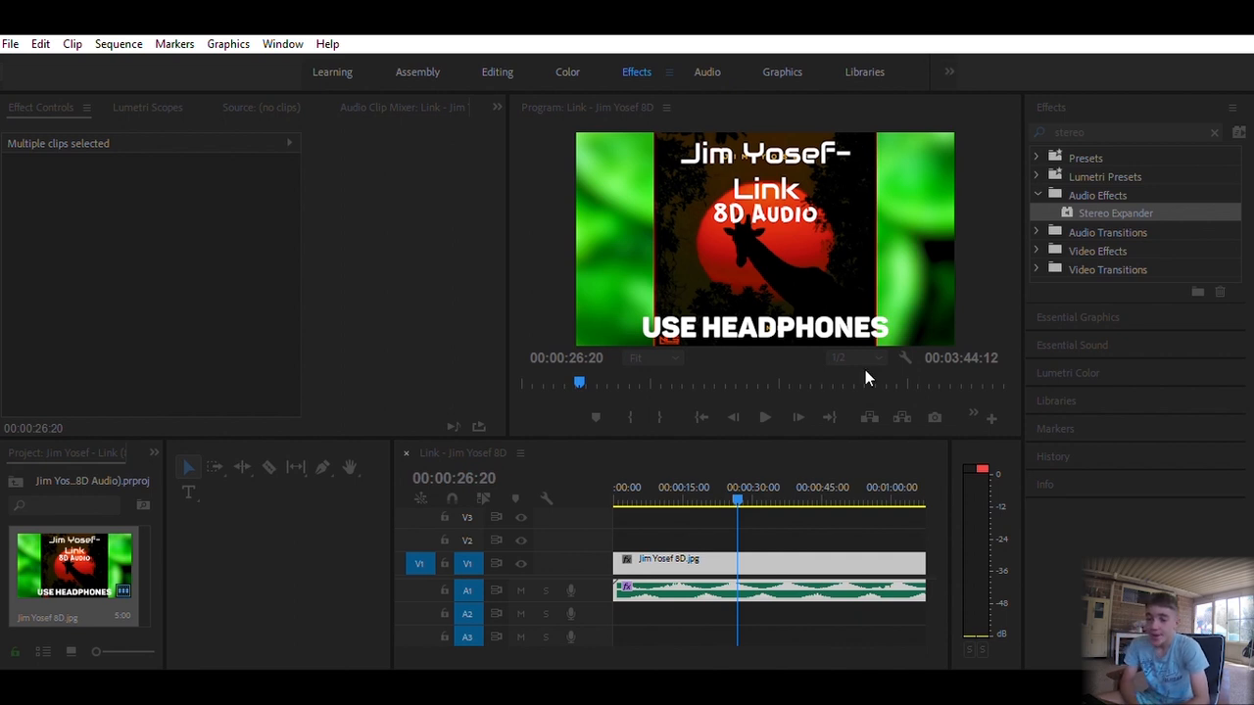